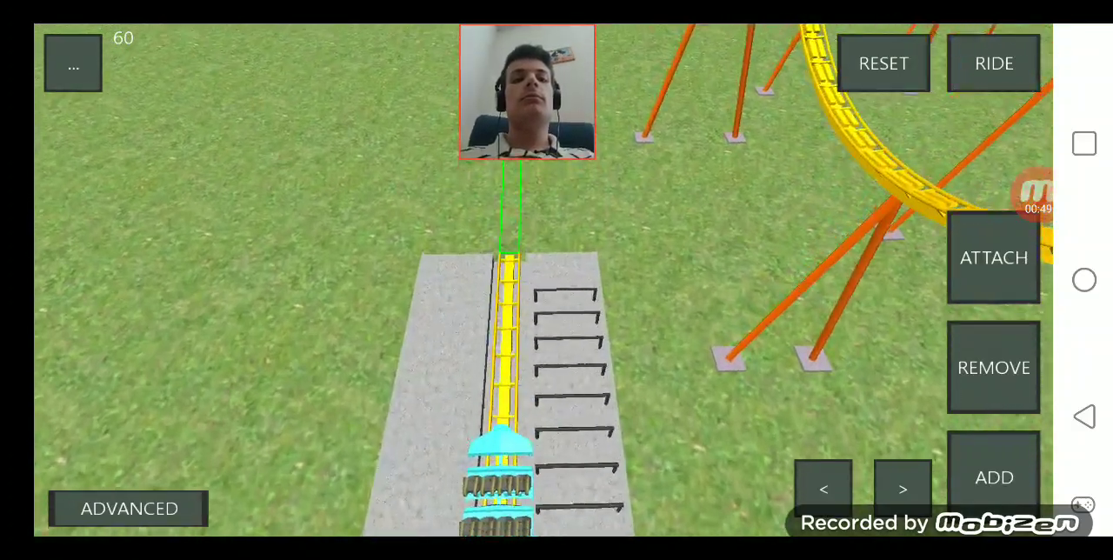
Step: Board the yellow coaster's train at the station to ride it in first-person view
{"action": "left_click", "coordinate": [993, 63]}
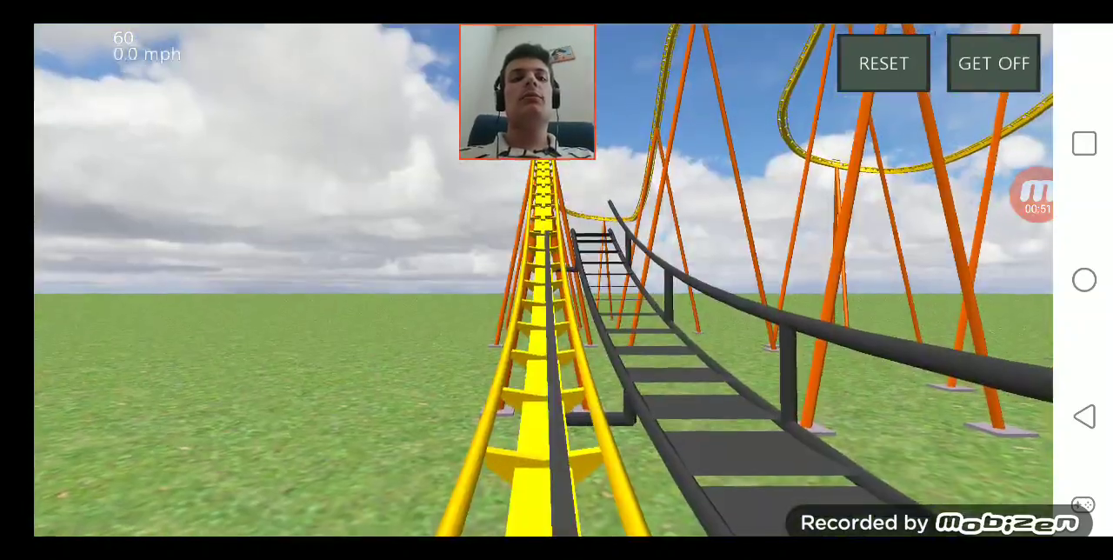